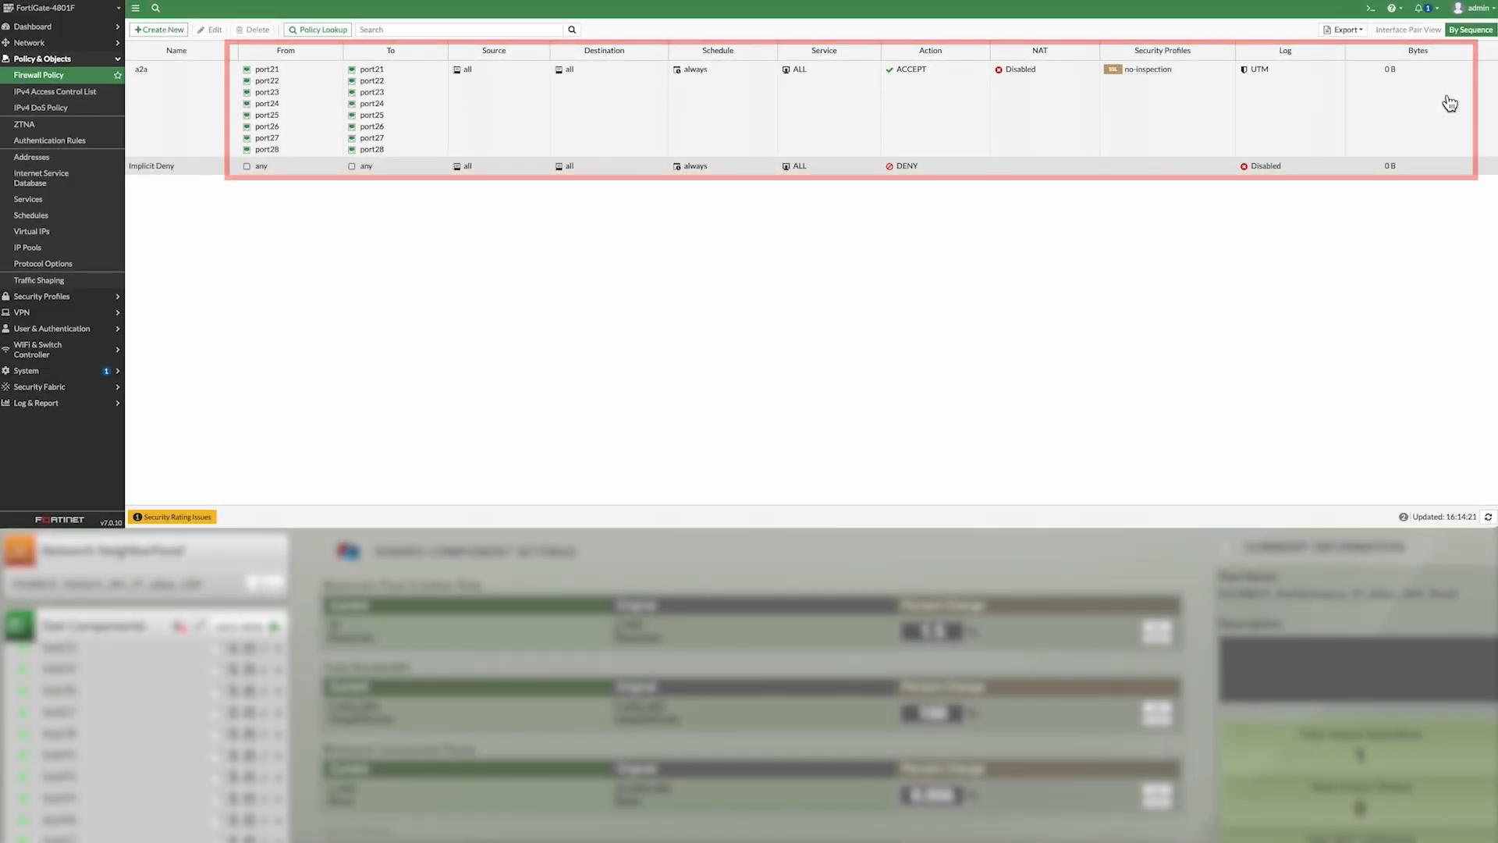
{"action": "mouse_move", "coordinate": [40, 107]}
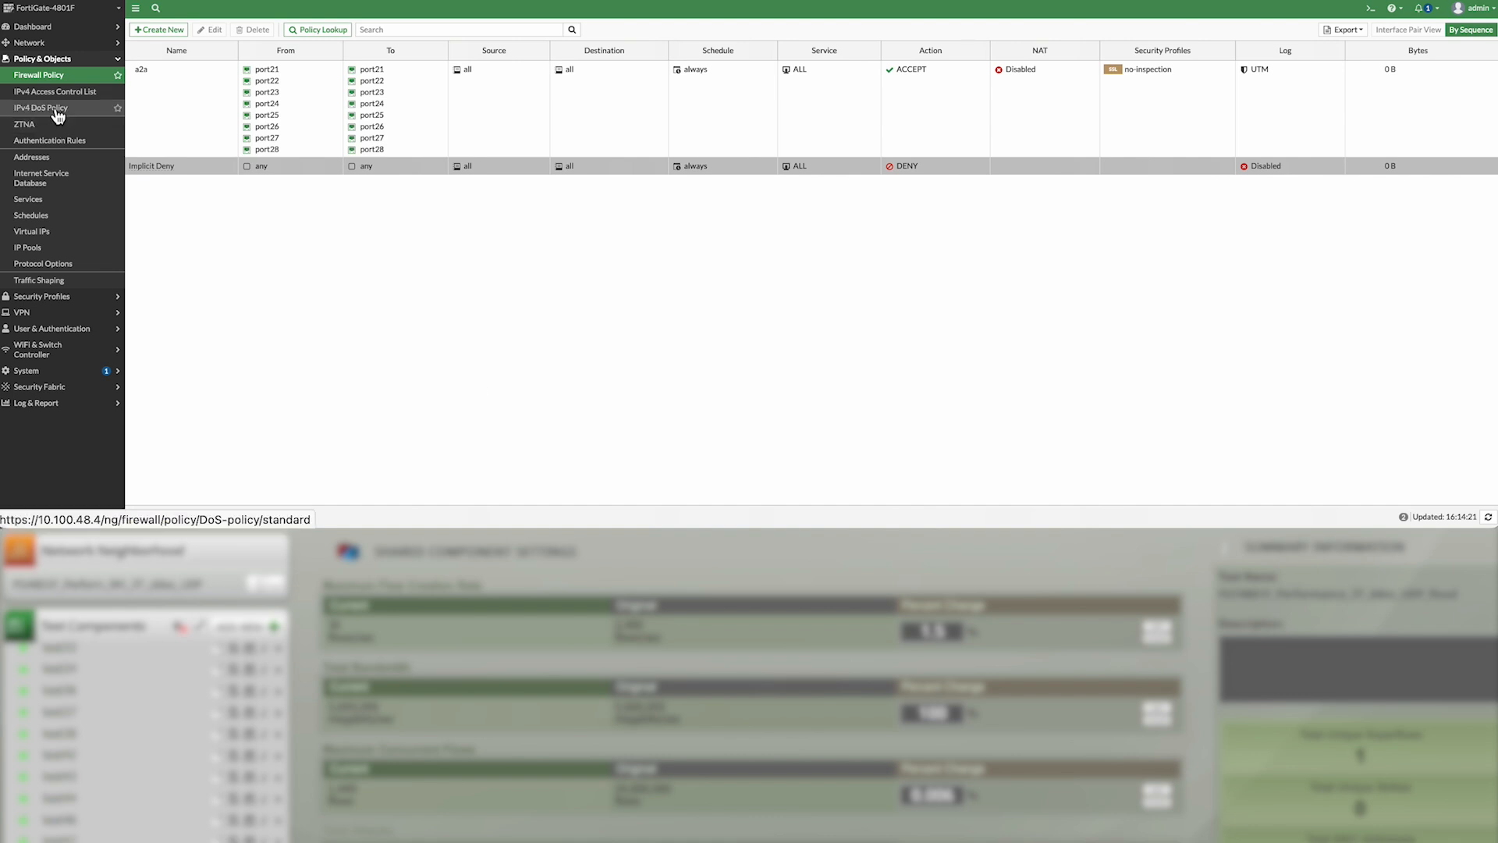
Inspect the UDP_flood_port21 and UDP_flood_port22 DoS policies' udp_flood Block setting above threshold 100
{"action": "left_click", "coordinate": [39, 106]}
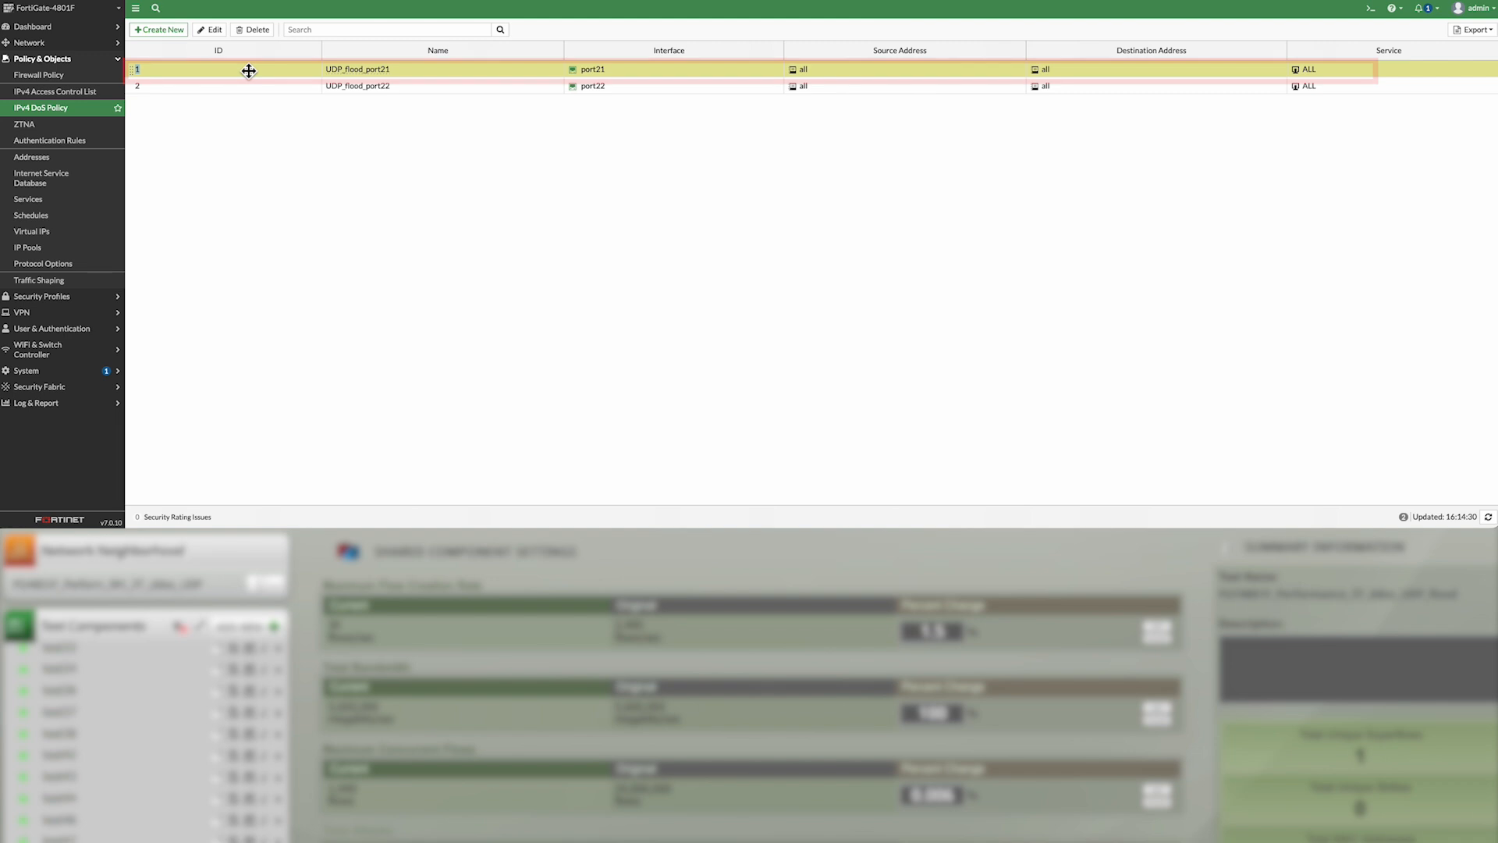
{"action": "double_click", "coordinate": [357, 68]}
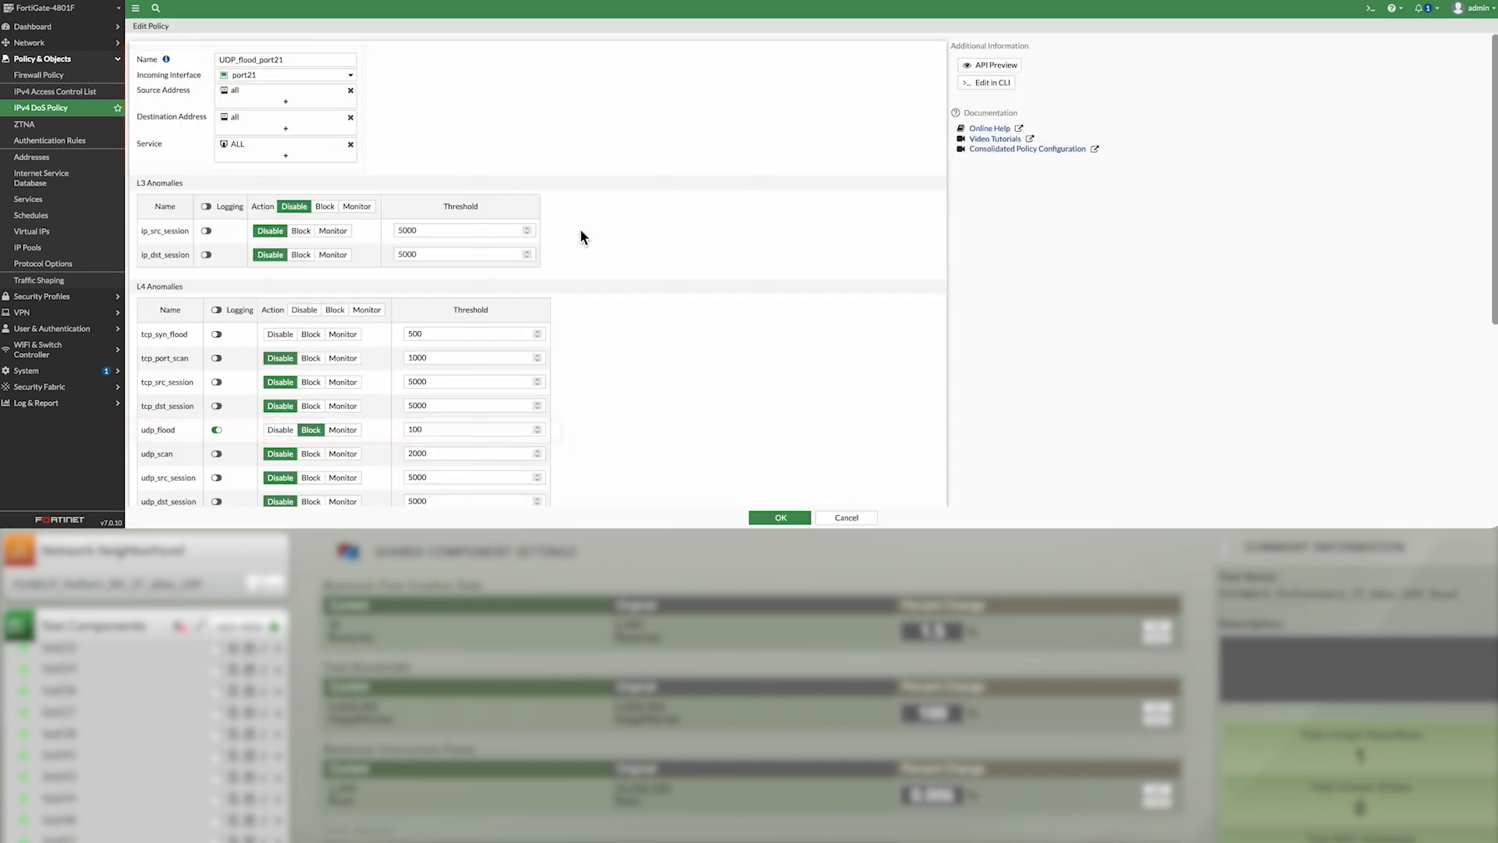
{"action": "left_click", "coordinate": [779, 517]}
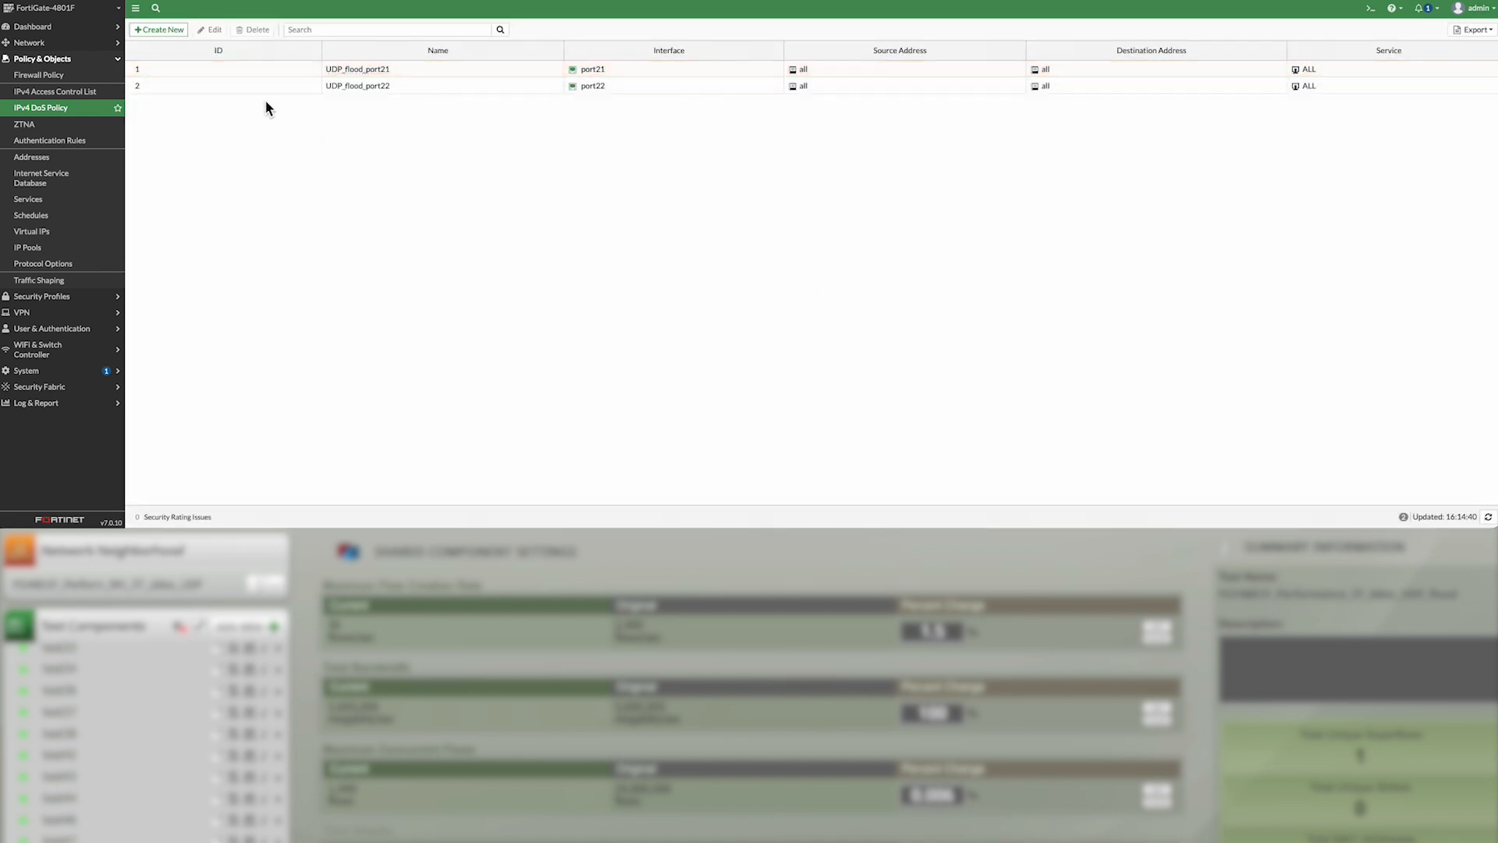
{"action": "left_click", "coordinate": [357, 85]}
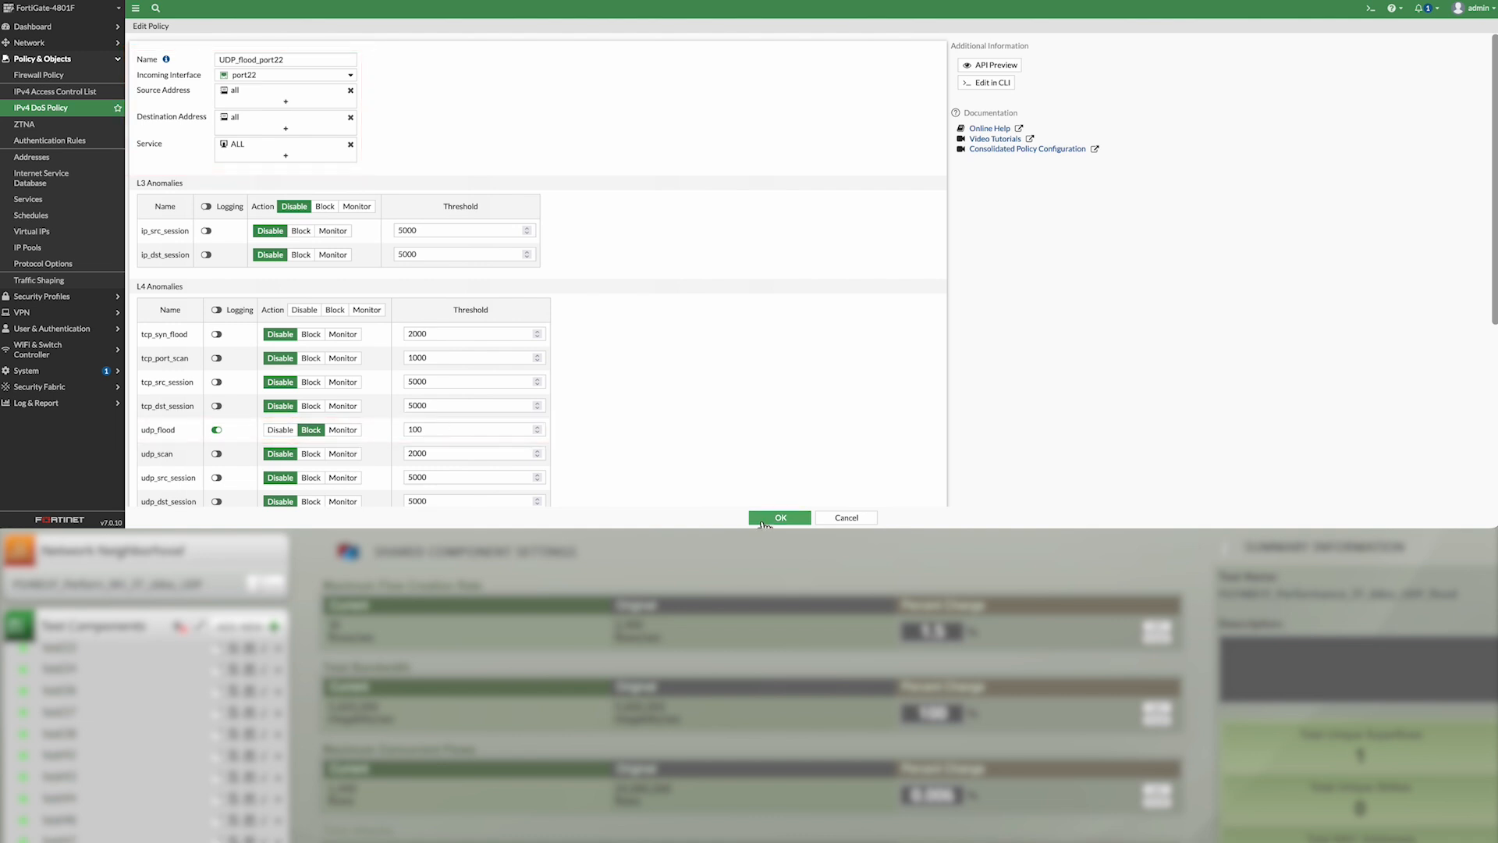
{"action": "left_click", "coordinate": [779, 517]}
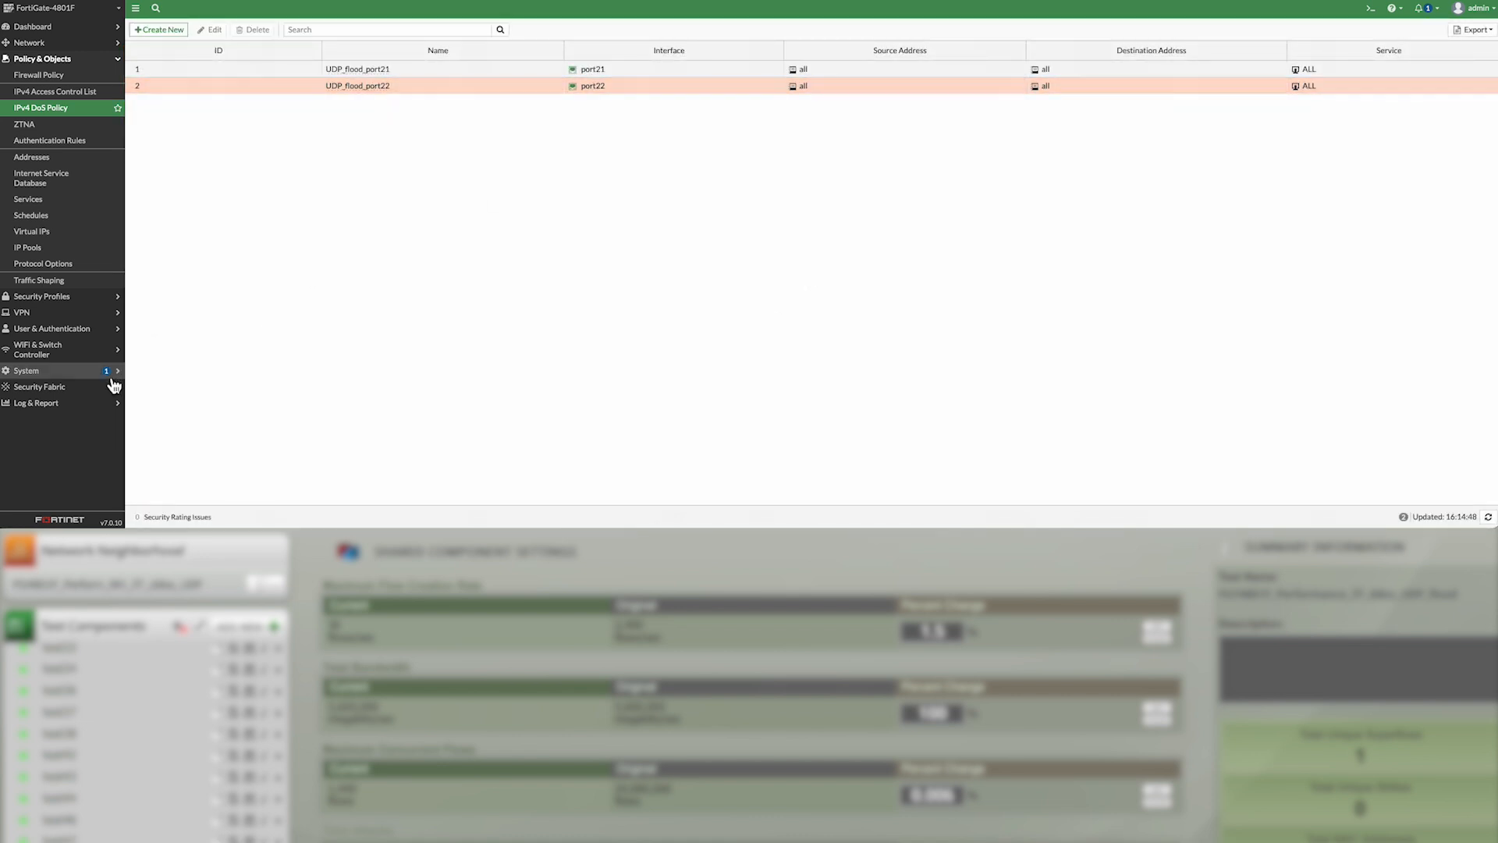
View the Log & Report Anomaly log, which has no entries, then go to the Network section
{"action": "left_click", "coordinate": [29, 392]}
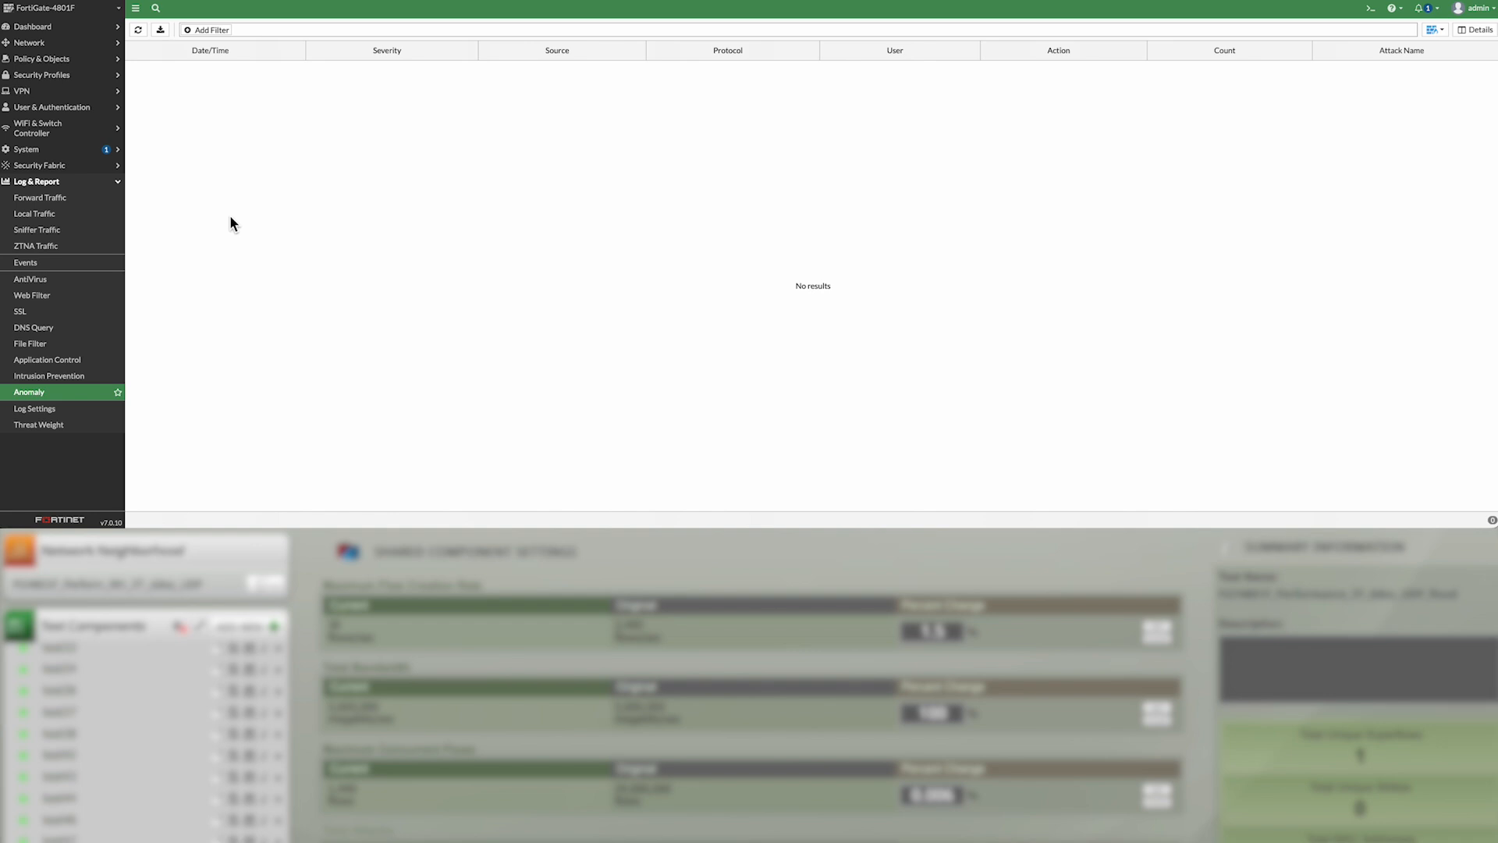
{"action": "mouse_move", "coordinate": [125, 122]}
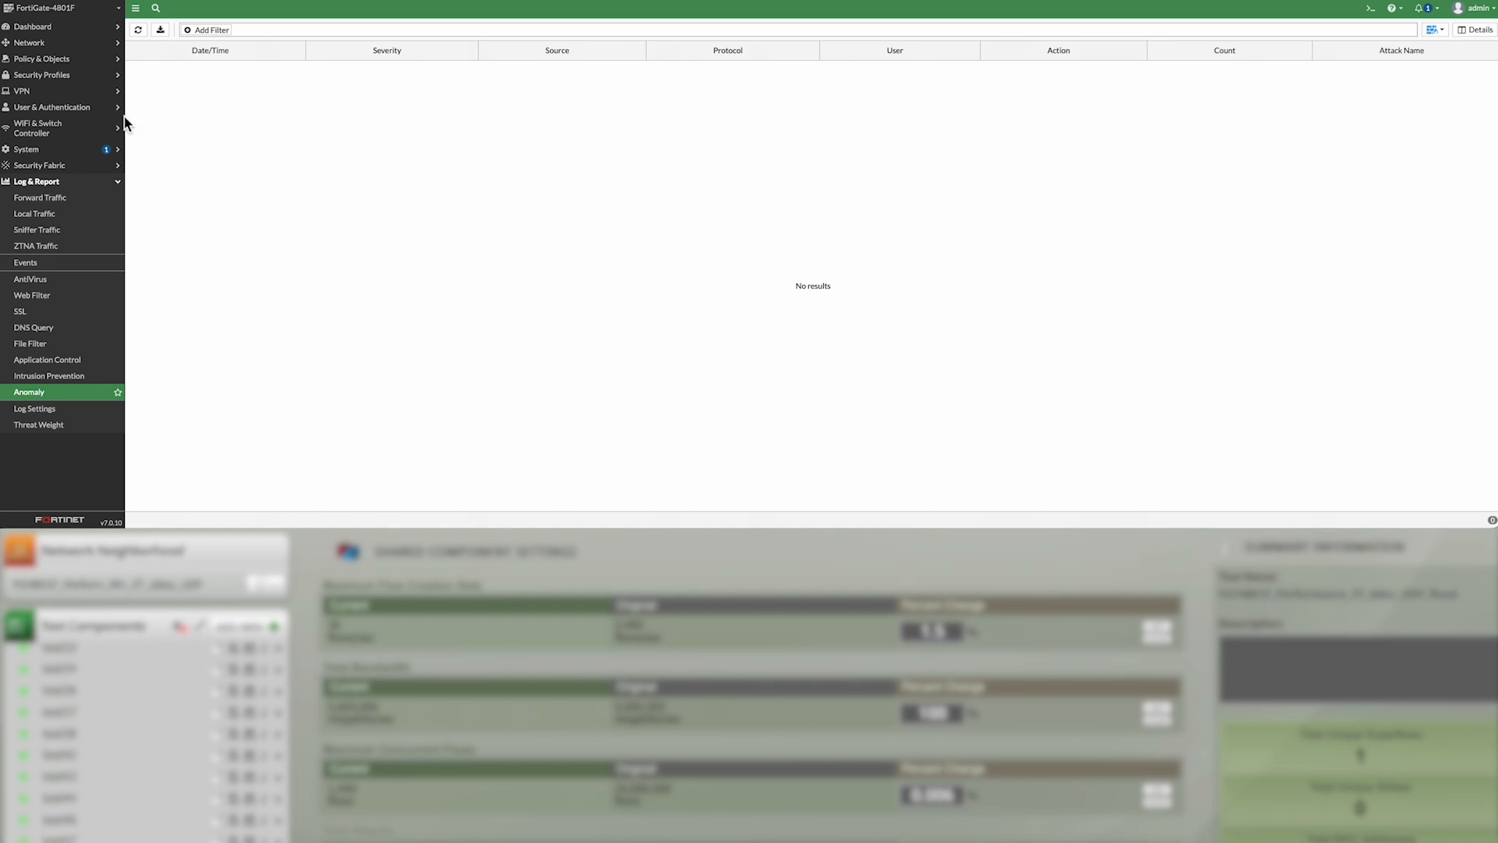
{"action": "left_click", "coordinate": [29, 42]}
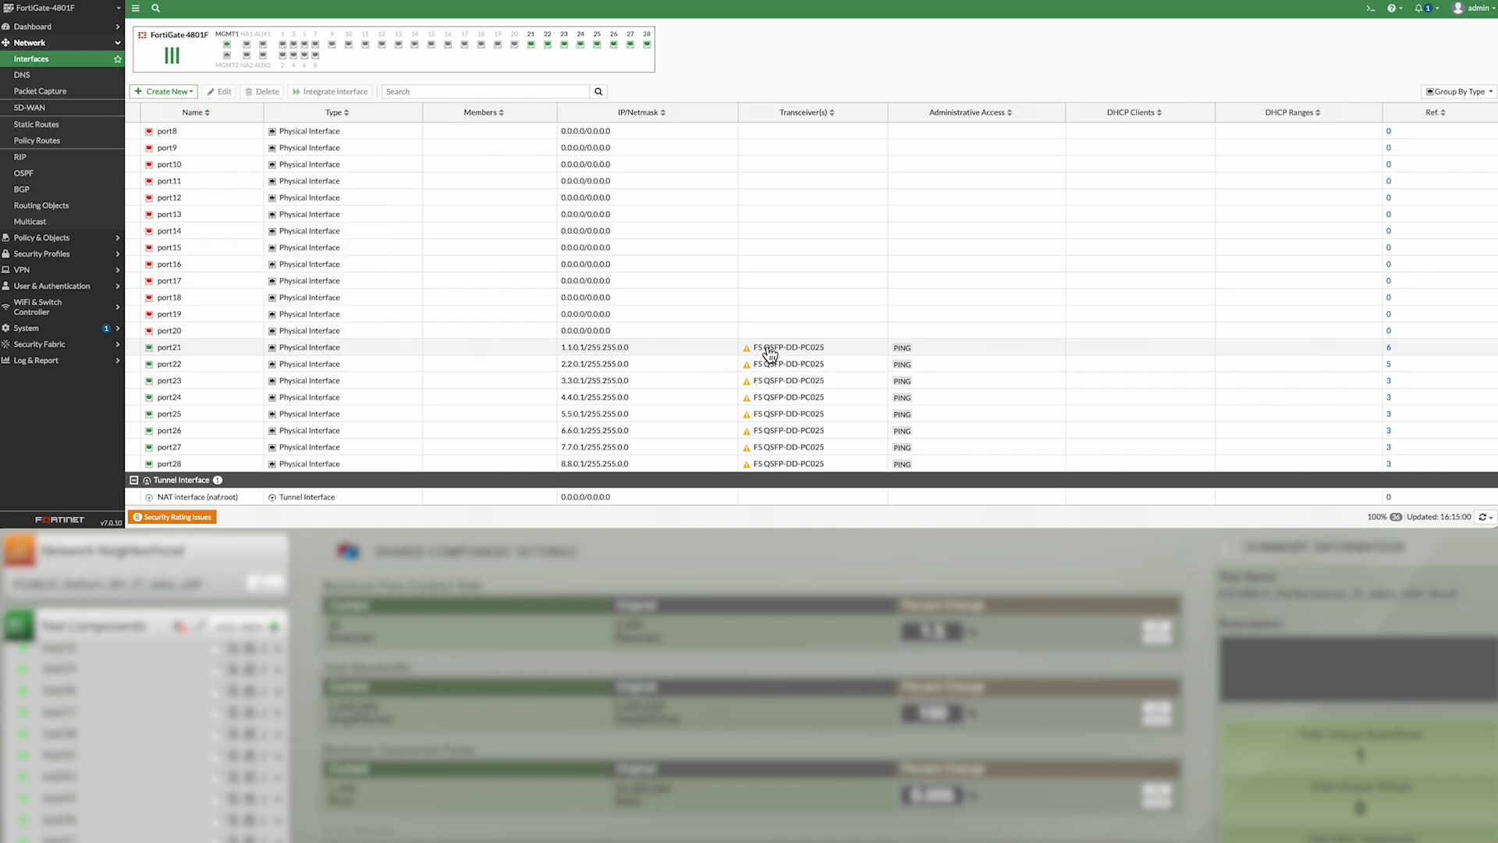
{"action": "mouse_move", "coordinate": [772, 353]}
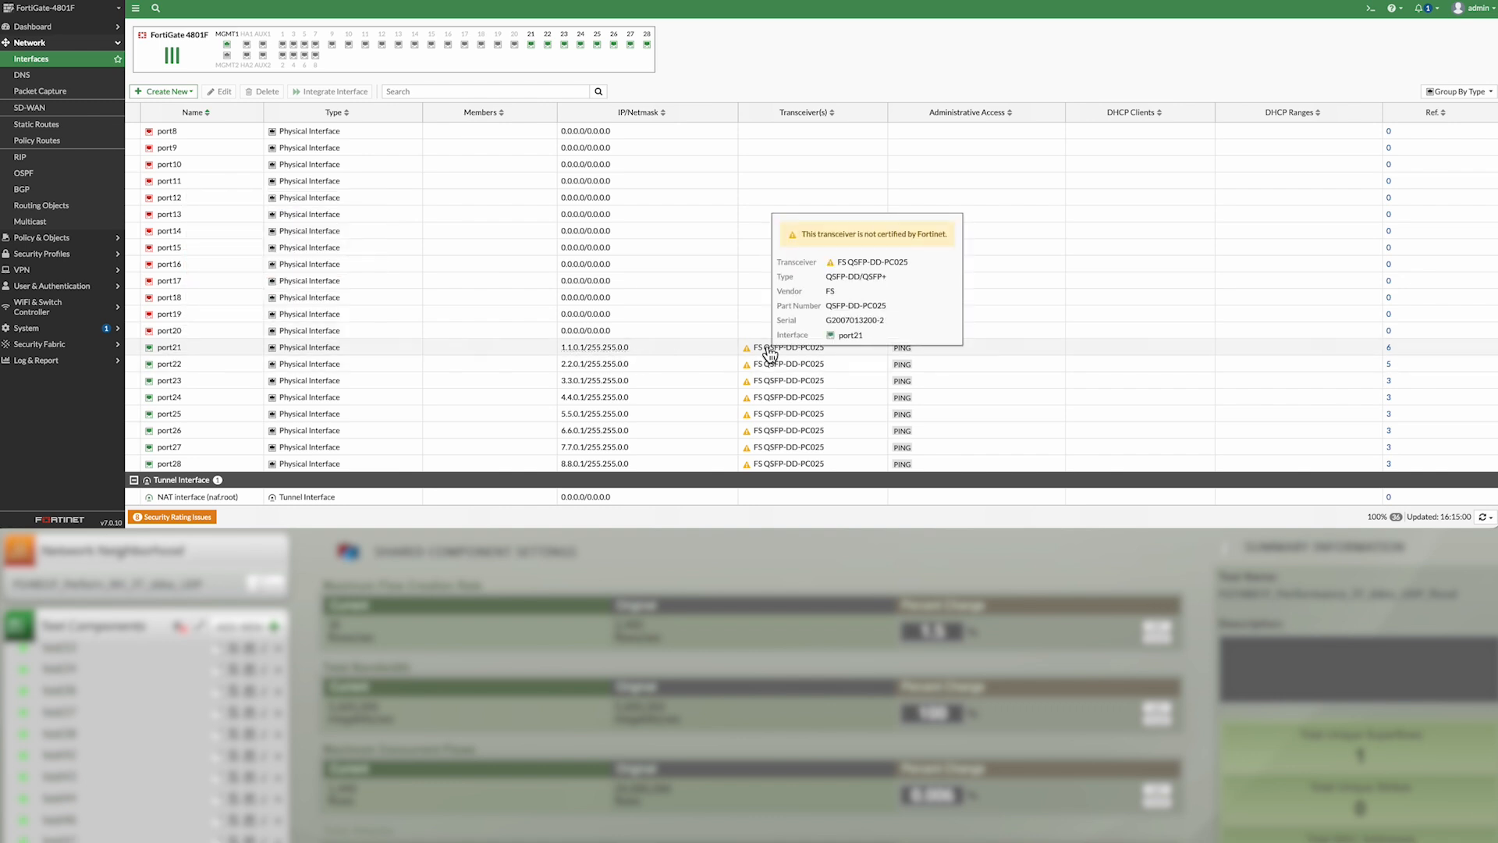
Show the Transceiver(s) details tooltip for port21 in the interfaces list
{"action": "left_click", "coordinate": [33, 26]}
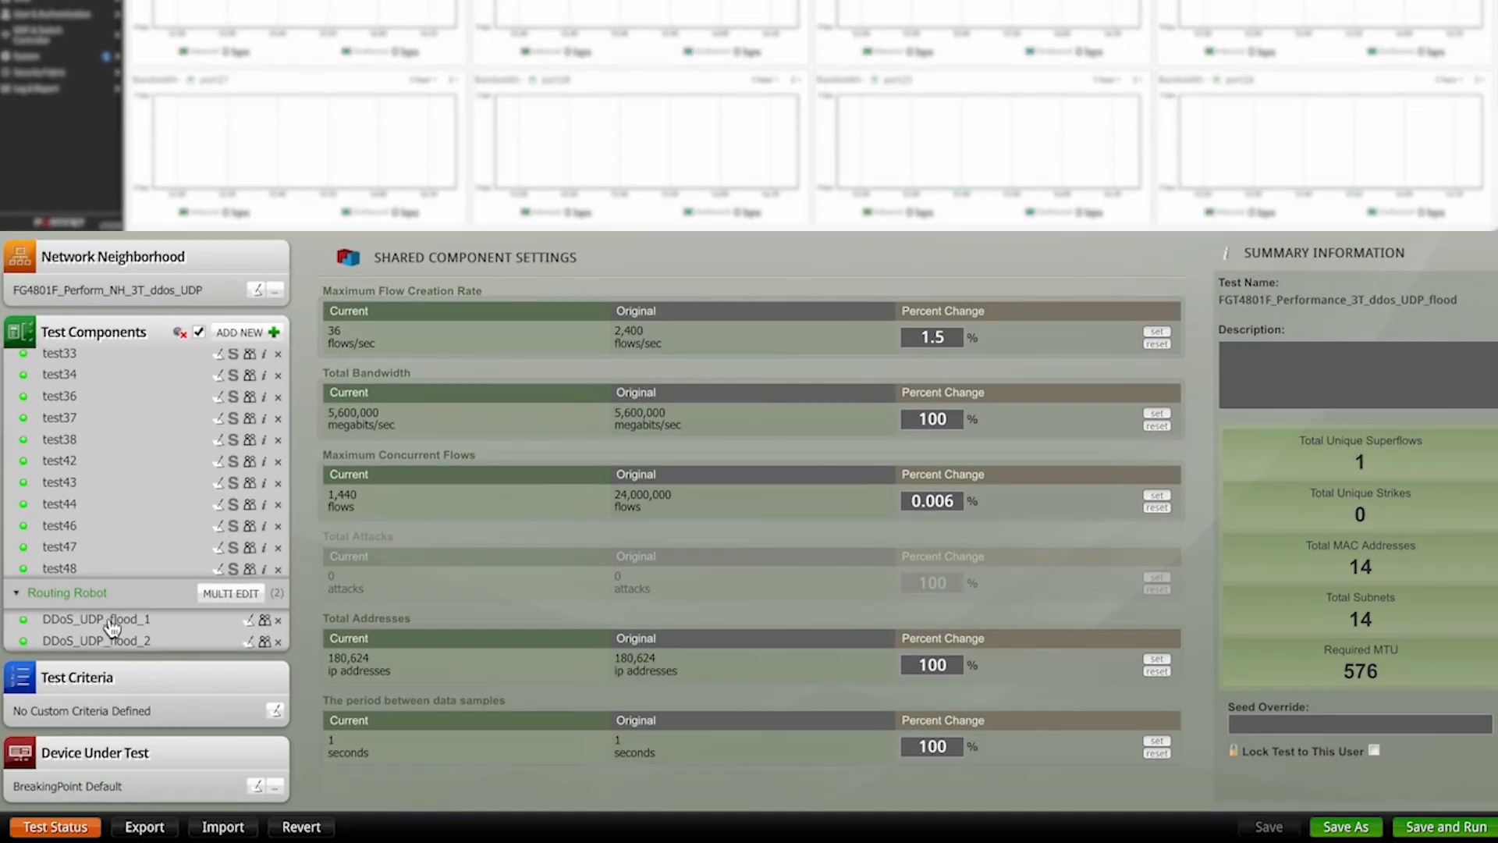
Review the DDoS_UDP_flood_1 Routing Robot component's parameters
{"action": "left_click", "coordinate": [95, 619]}
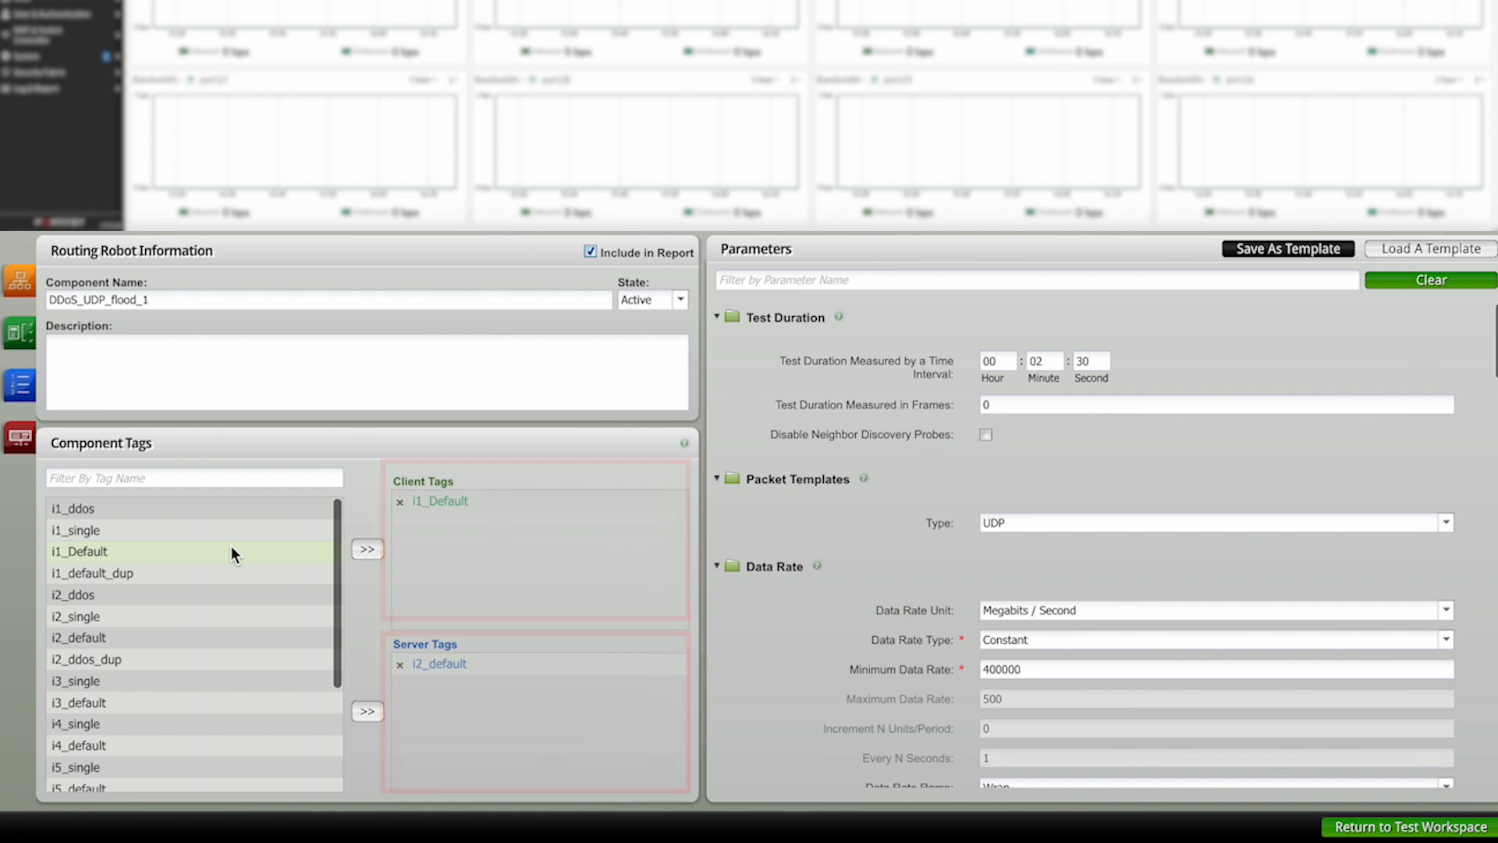
{"action": "scroll", "scroll_direction": "down", "scroll_amount": 3}
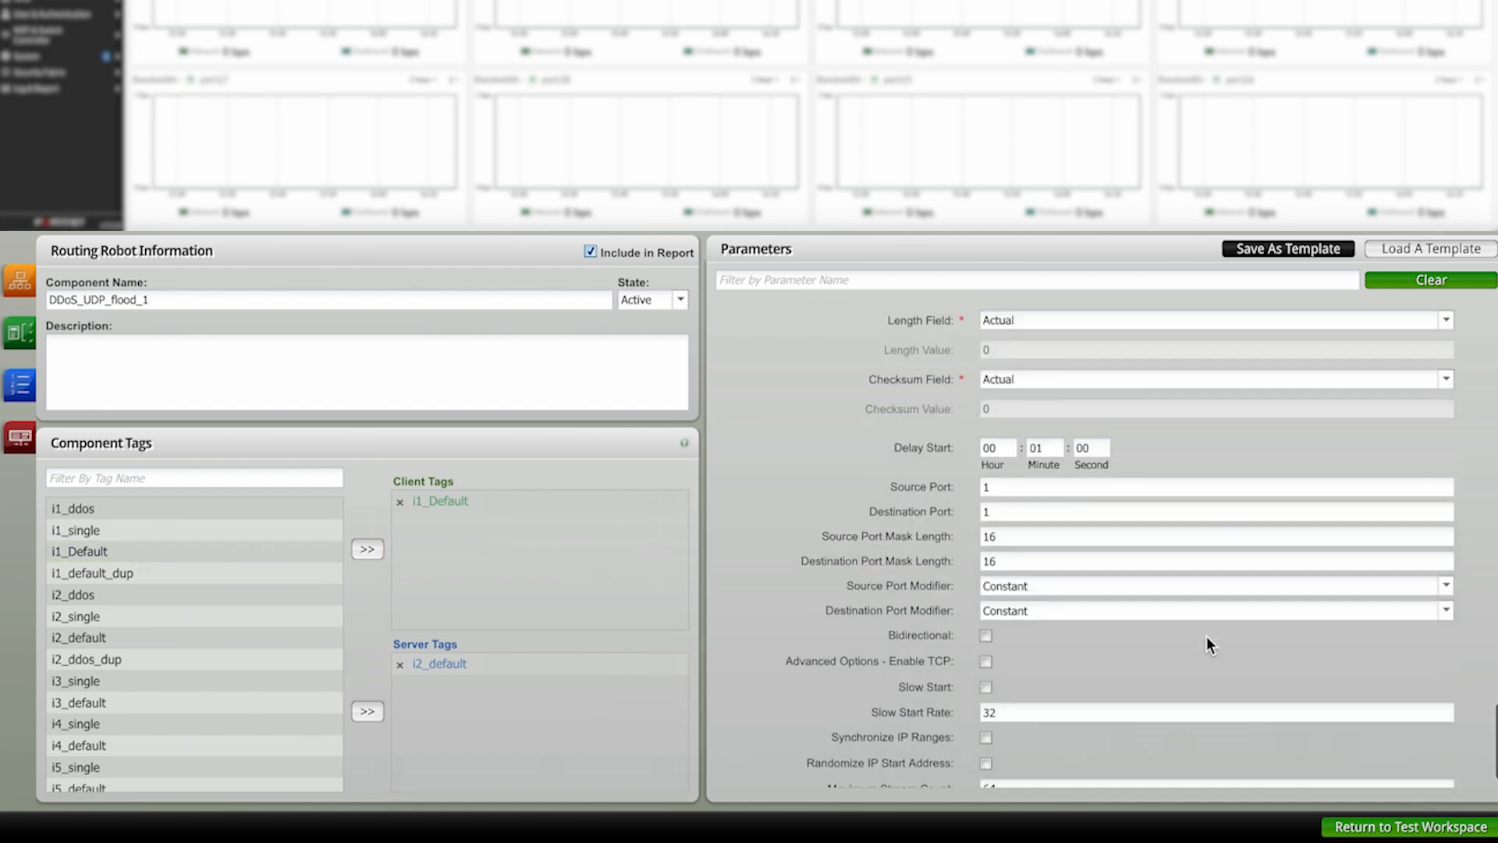
{"action": "scroll", "scroll_direction": "down", "scroll_amount": 3}
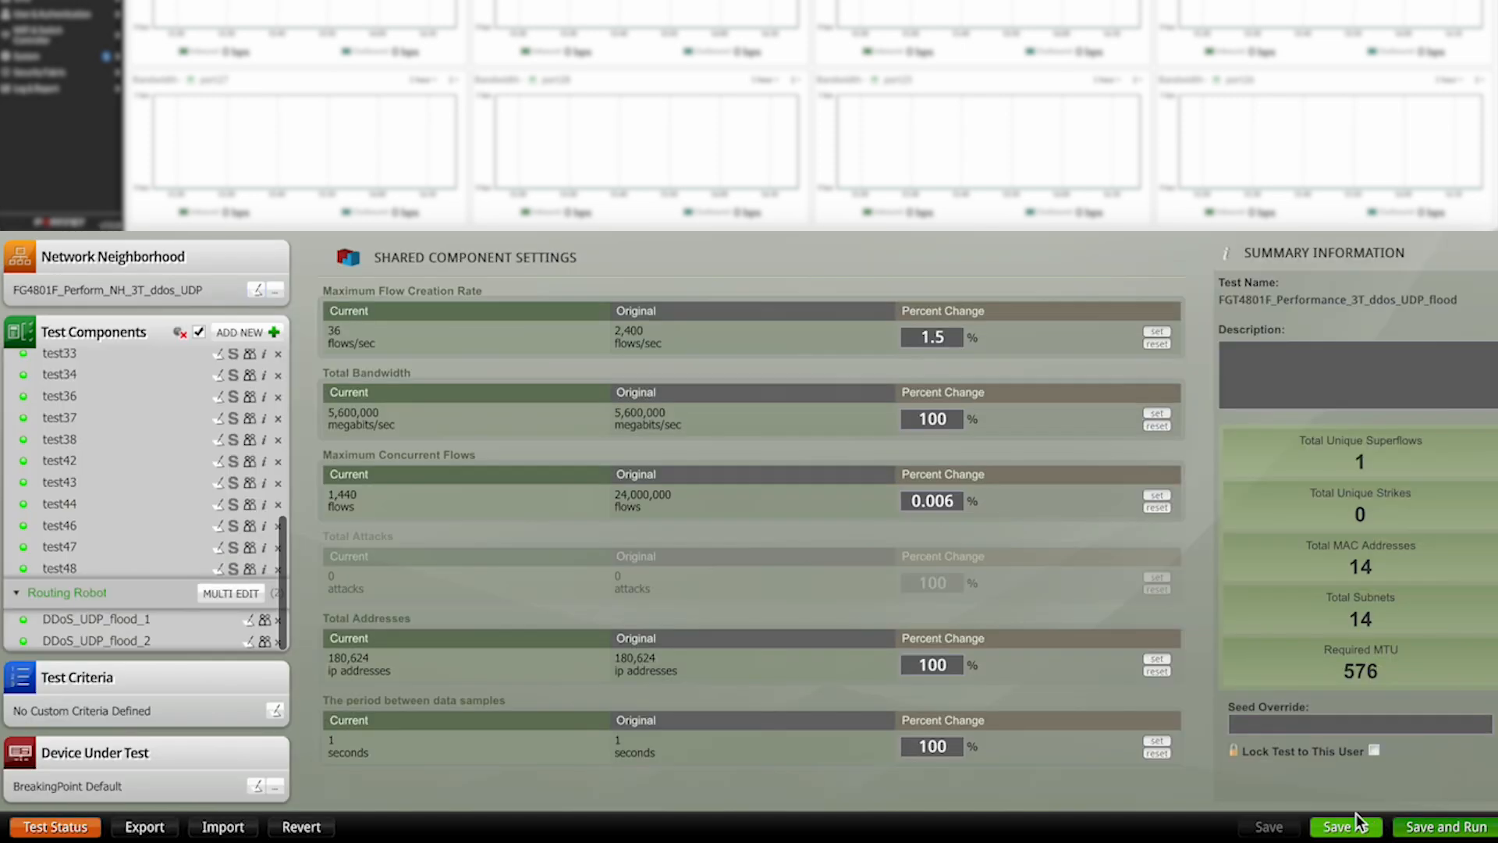
Review the DDoS_UDP_flood_2 parameters and return to the test workspace
{"action": "left_click", "coordinate": [95, 640]}
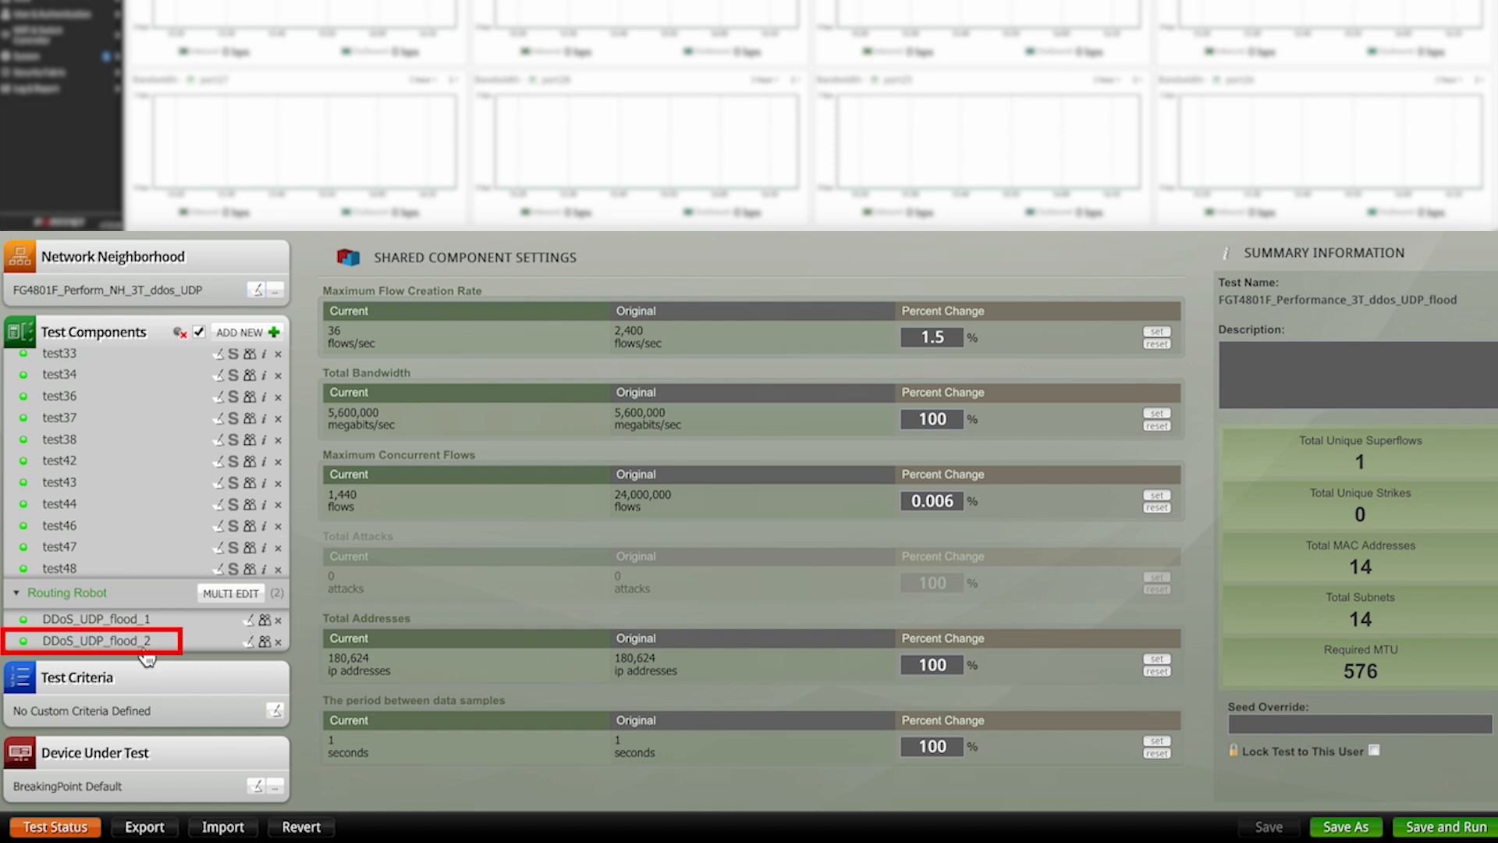
{"action": "double_click", "coordinate": [88, 640]}
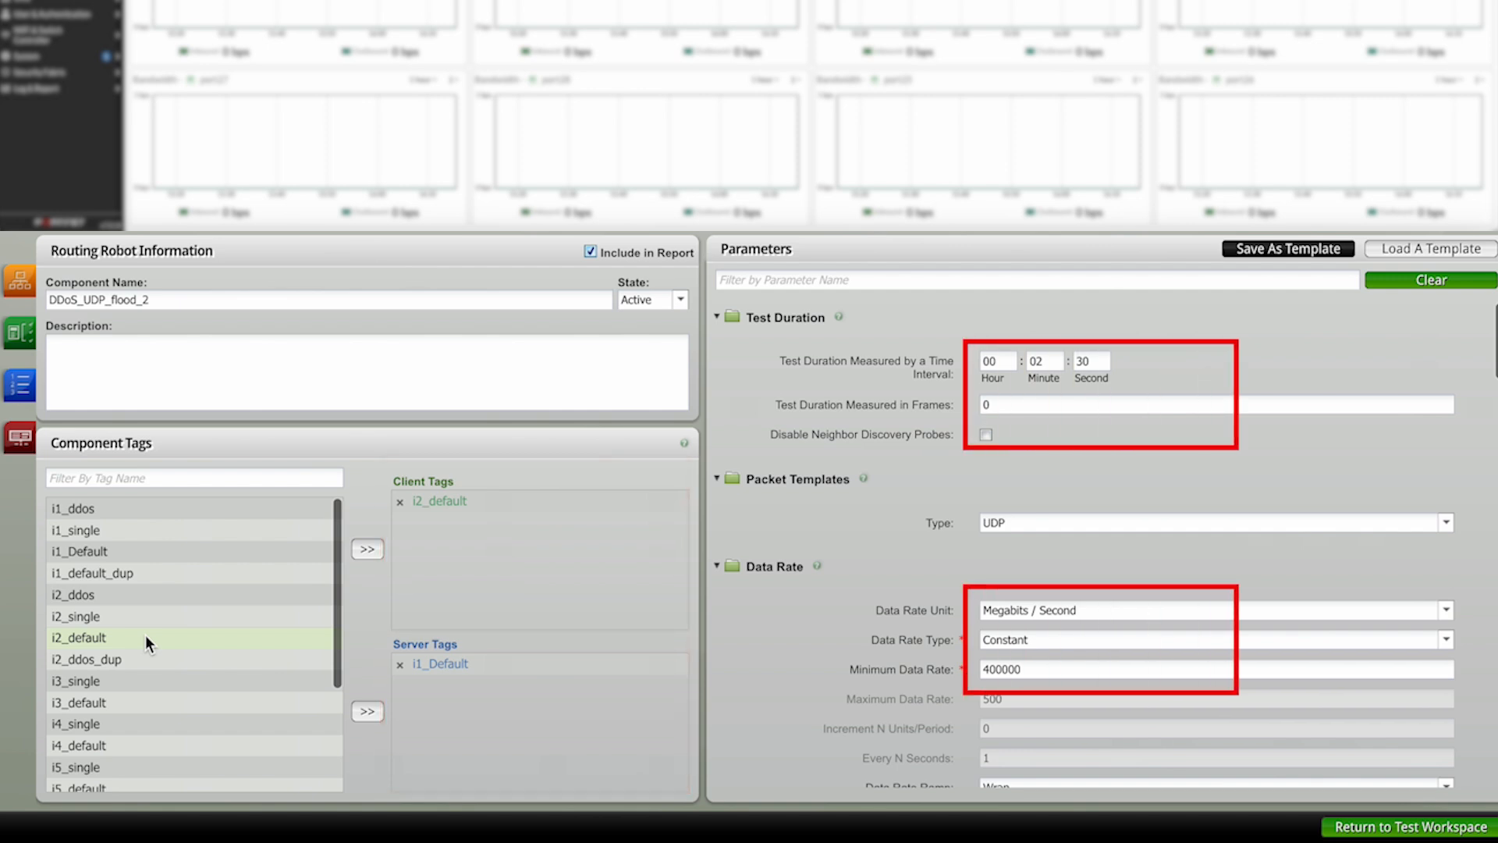
{"action": "scroll", "scroll_direction": "down", "scroll_amount": 3}
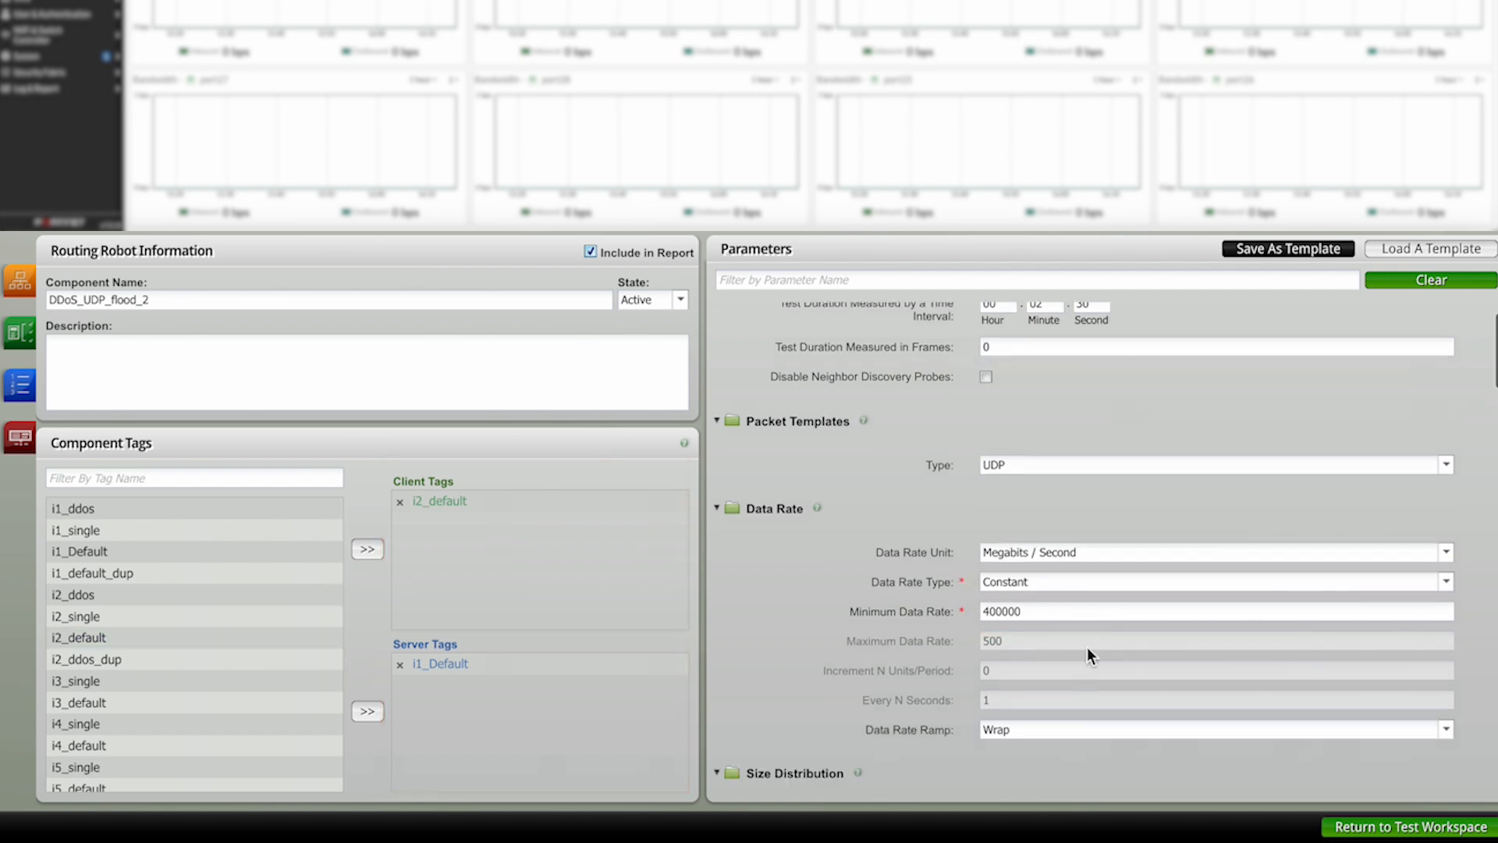
{"action": "scroll", "scroll_direction": "down", "scroll_amount": 3}
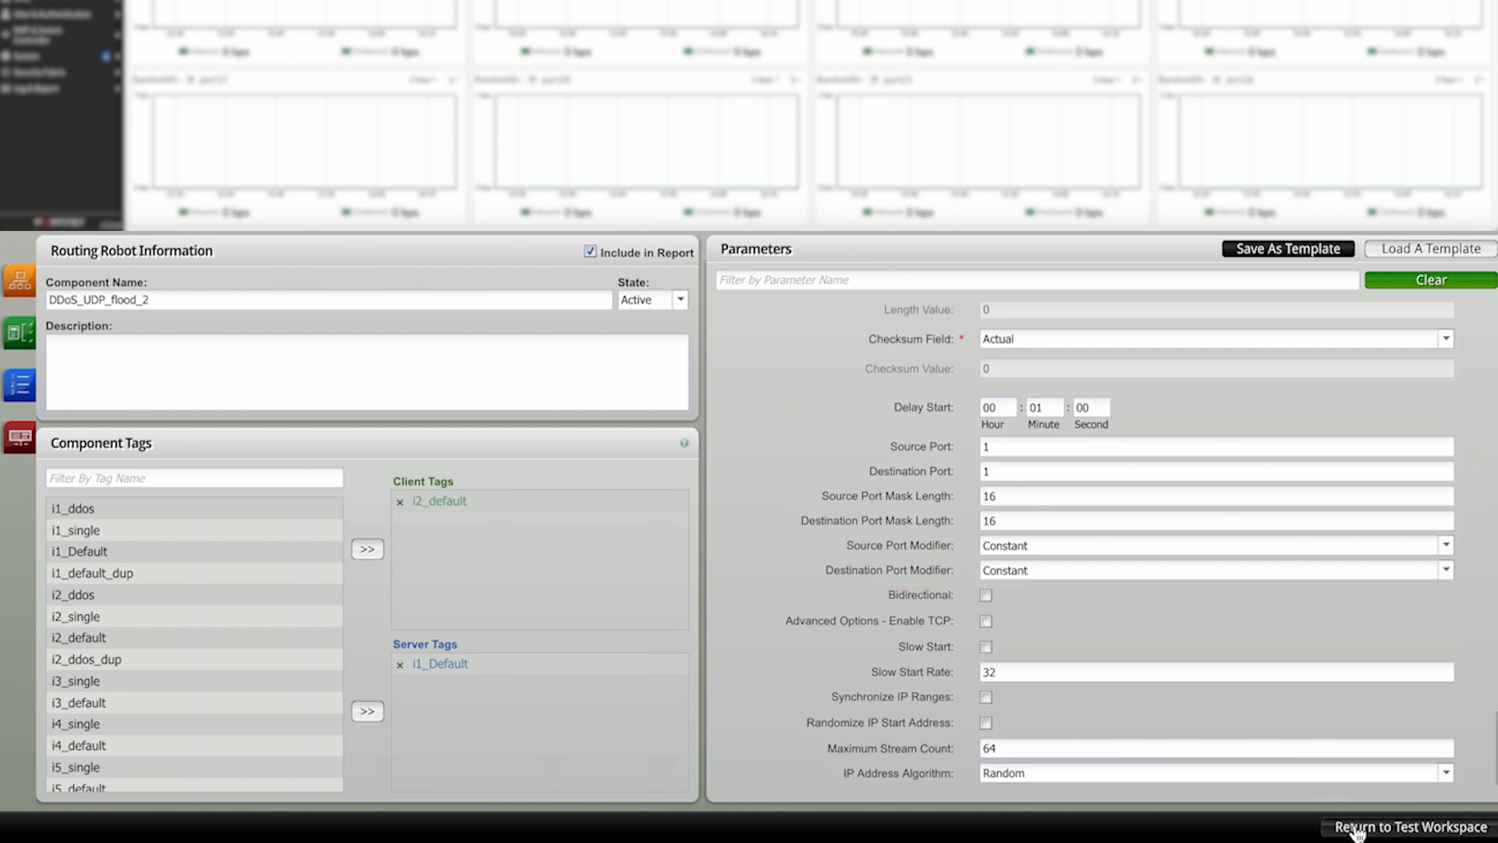
{"action": "left_click", "coordinate": [1412, 826]}
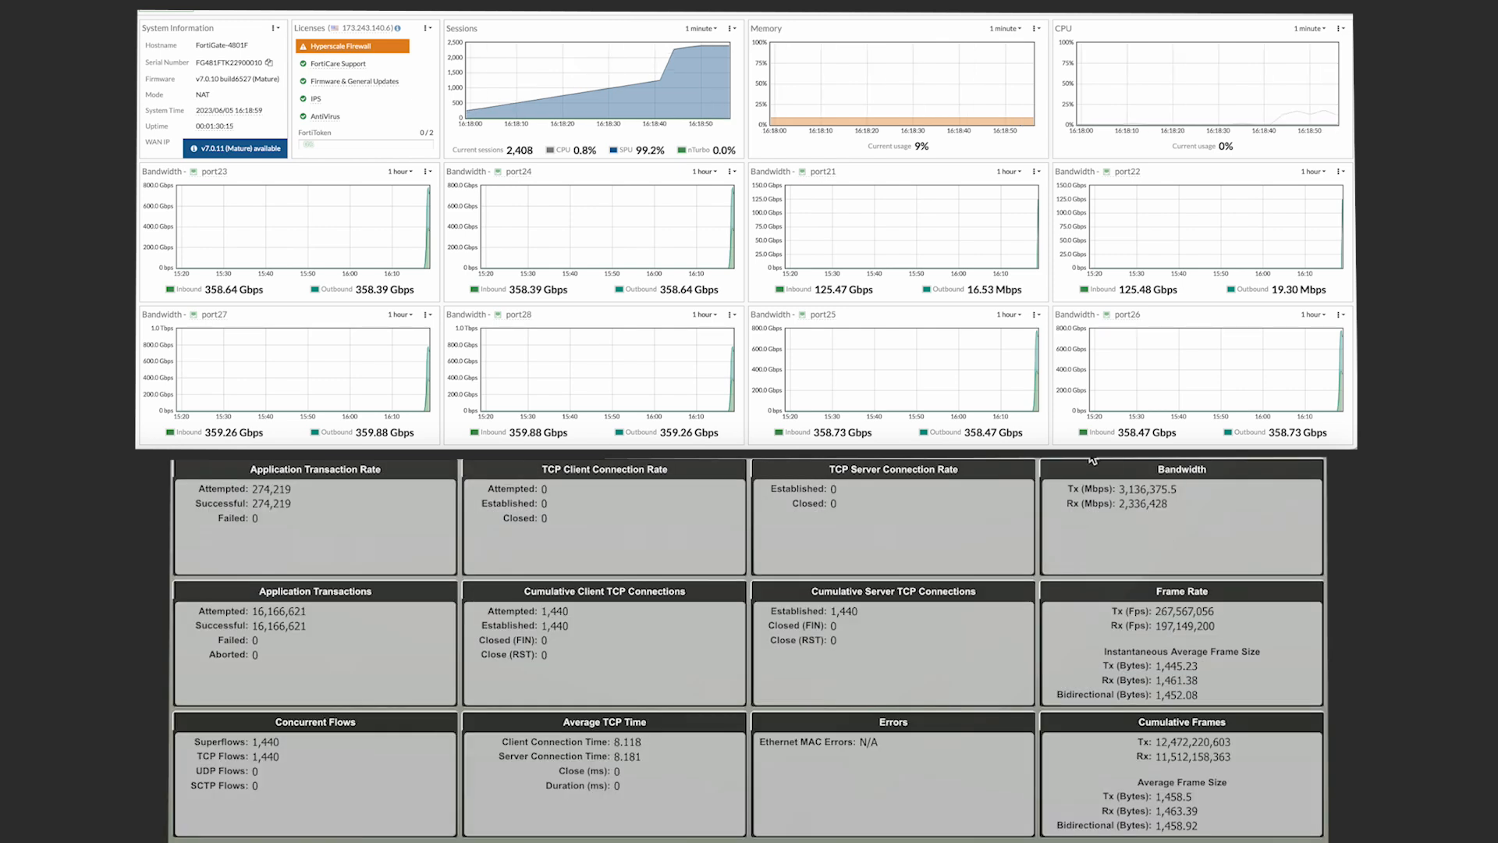
{"action": "mouse_move", "coordinate": [1268, 561]}
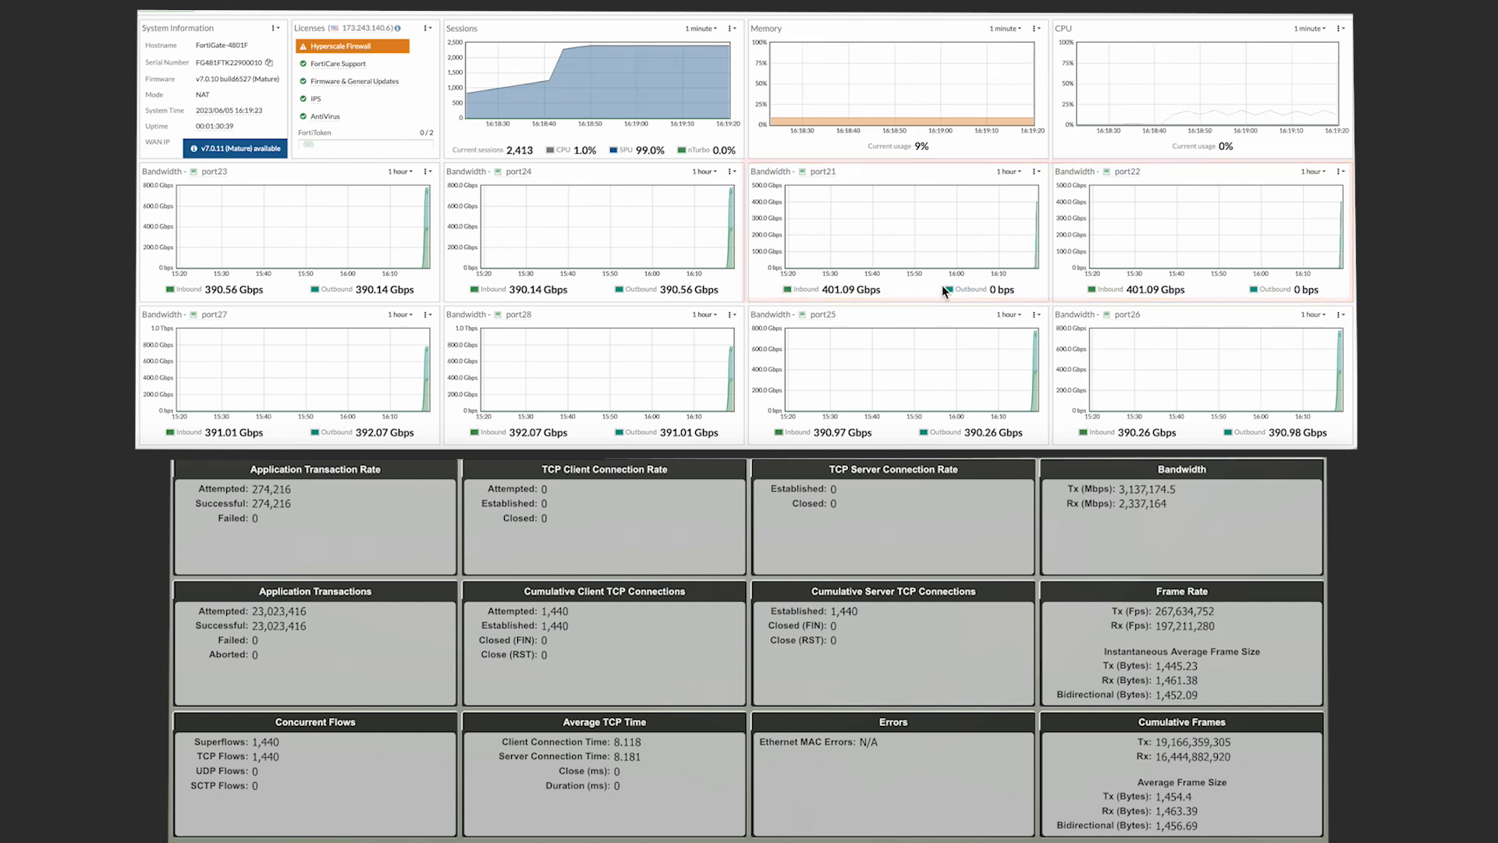
{"action": "mouse_move", "coordinate": [1096, 329]}
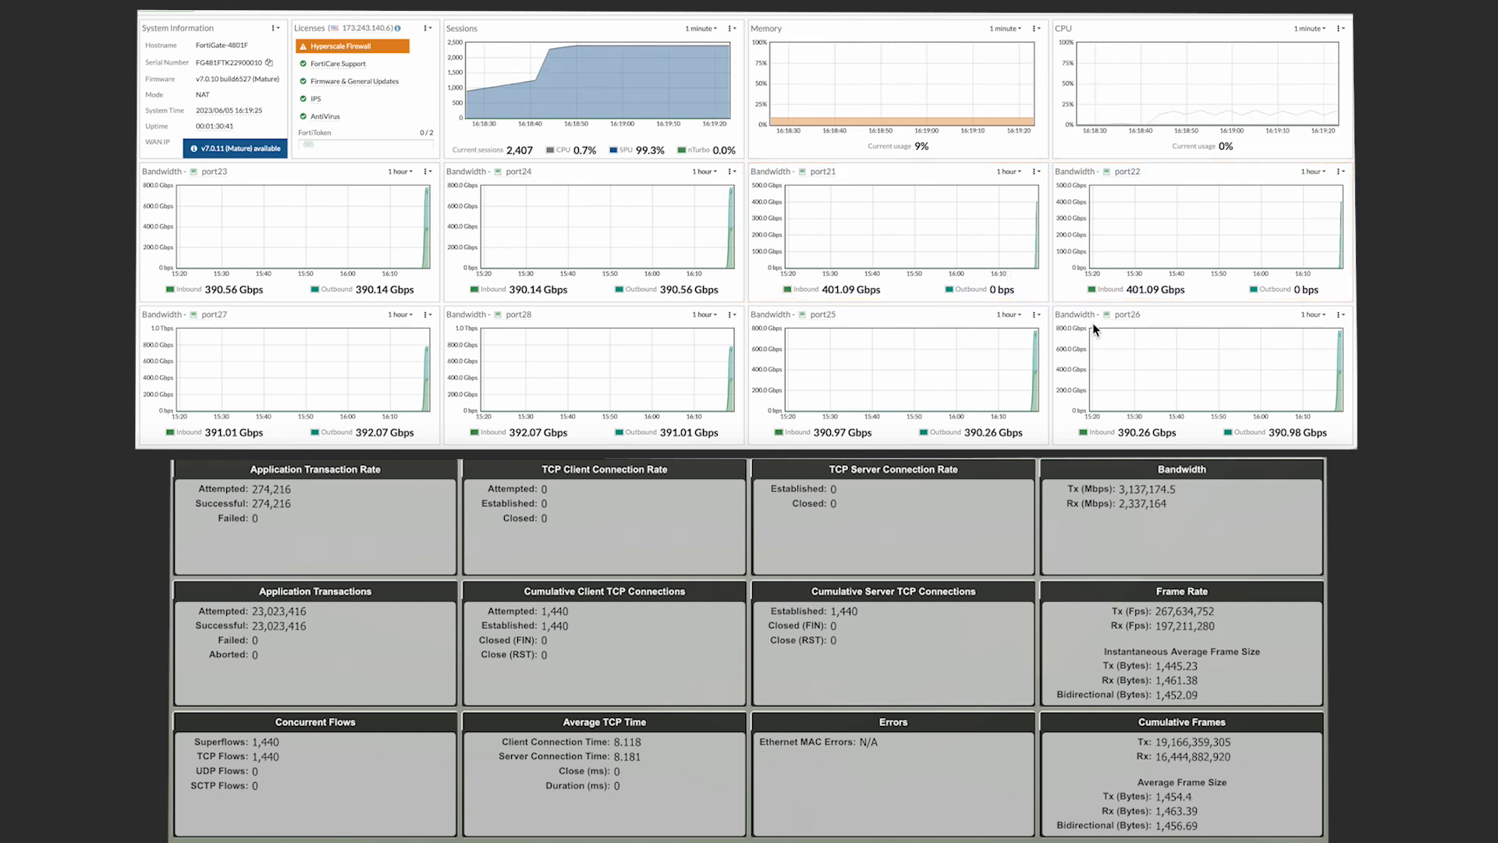